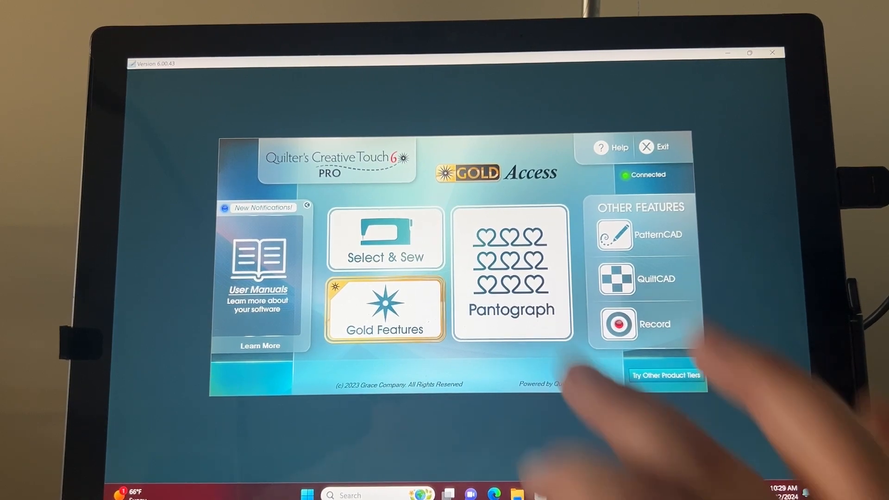
Start a new Pantograph layout and open the Read Pattern library dialog.
left_click(512, 269)
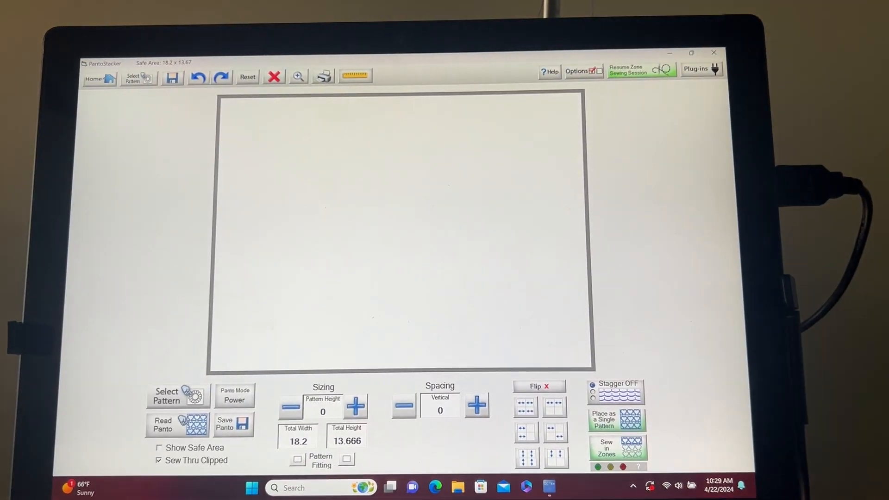
left_click(176, 424)
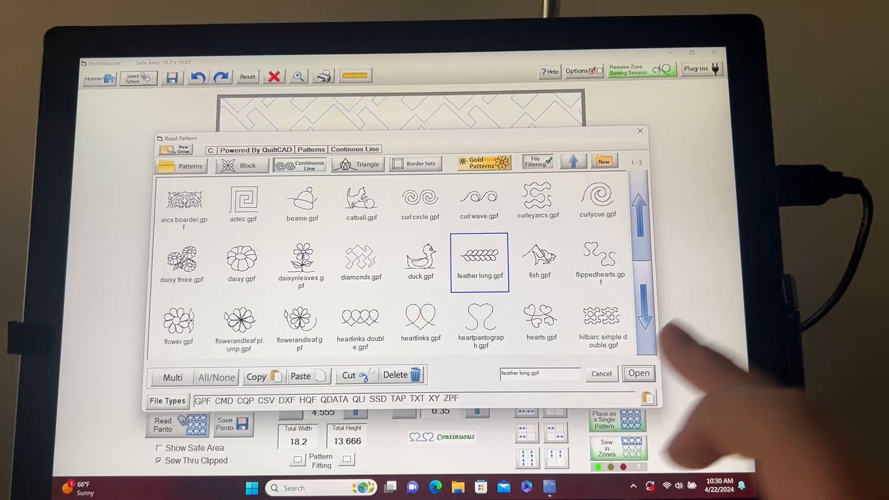
Choose feather long.gpf and place it as a Four Points pantograph area.
left_click(638, 373)
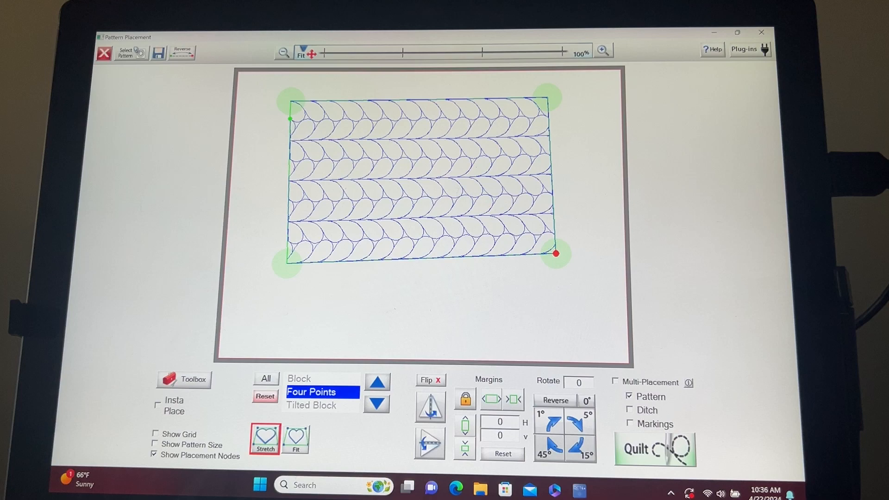
Load the feather pantograph into the Quilting Interface and start Pattern eClipse editing.
left_click(654, 450)
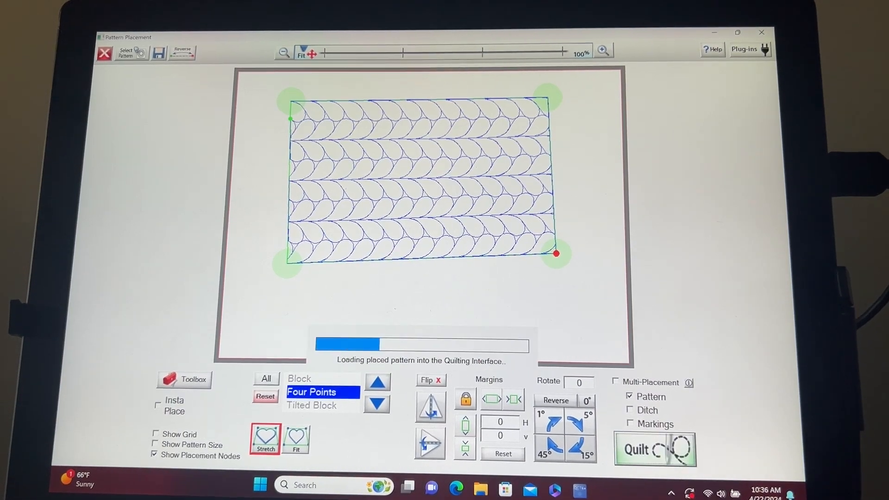
left_click(655, 449)
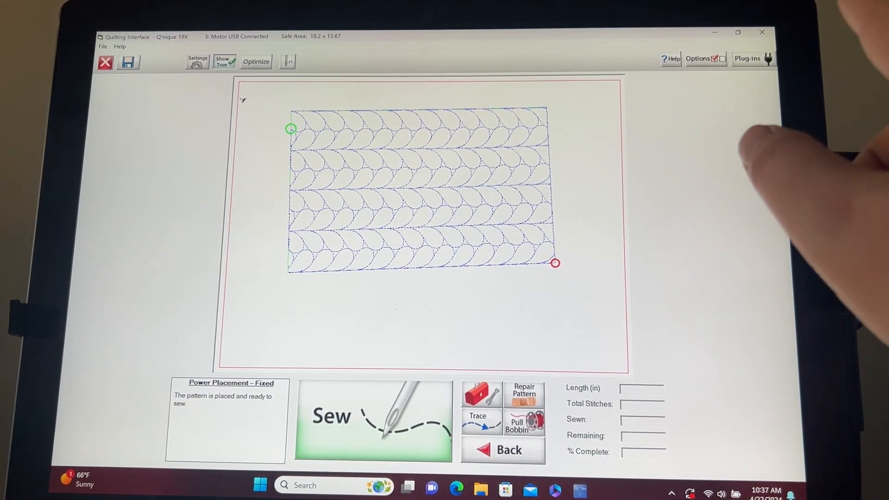
left_click(747, 59)
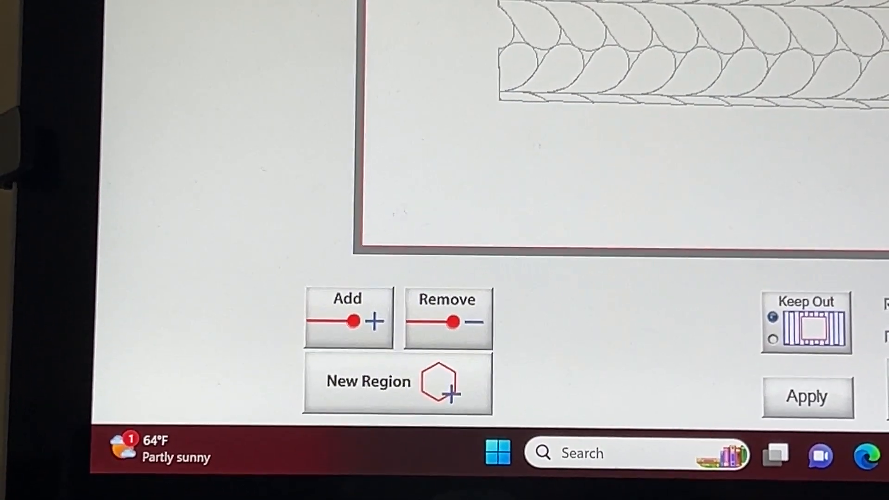
Begin a New Region set to Keep Out over the feather pantograph.
left_click(368, 382)
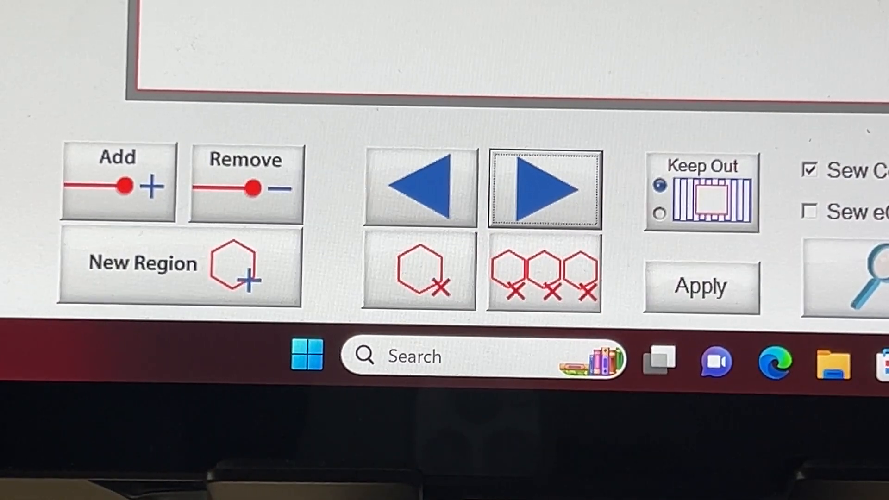
left_click(419, 188)
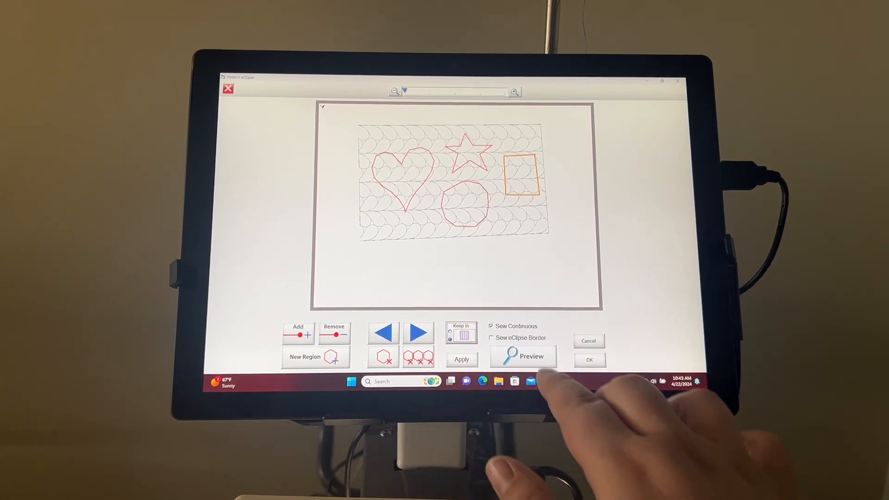
left_click(522, 356)
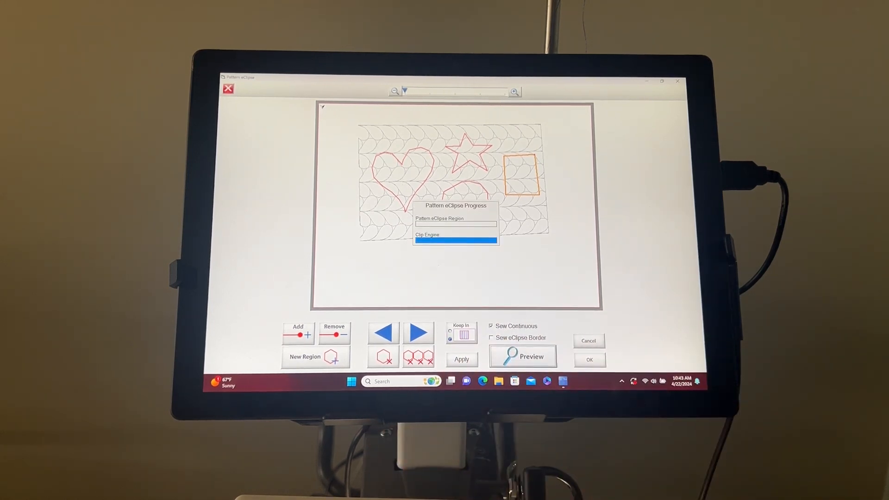
left_click(522, 356)
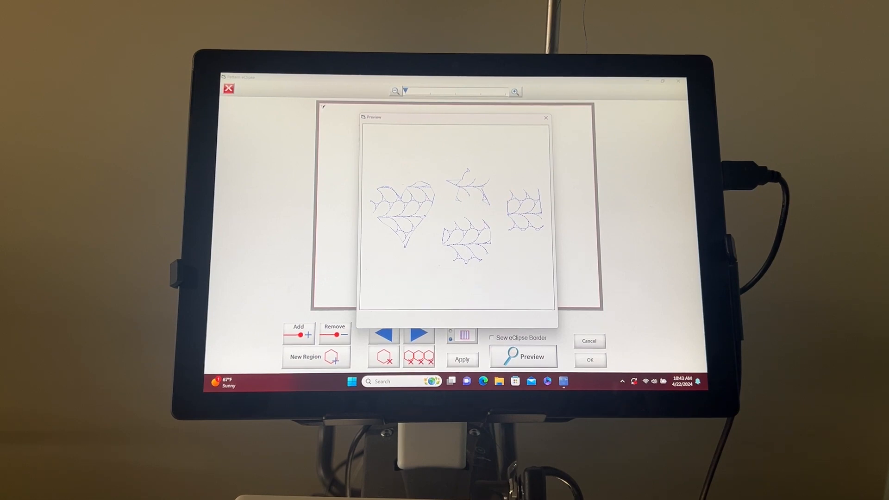
left_click(523, 356)
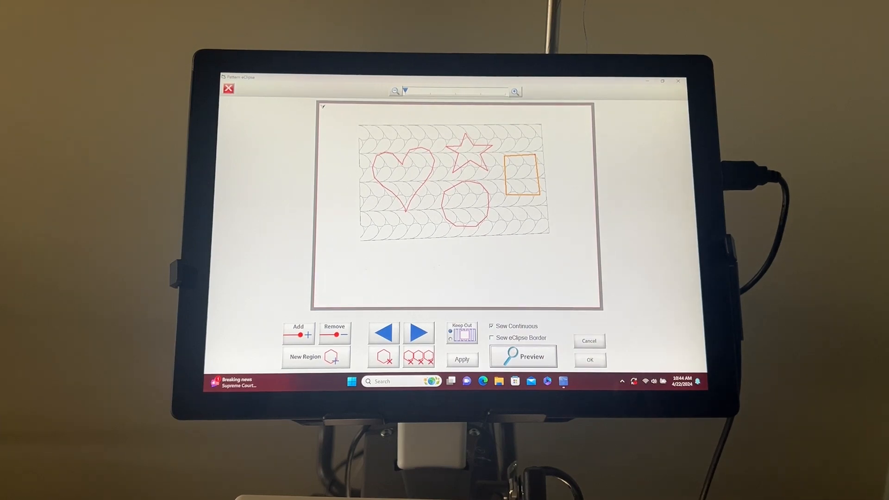
left_click(590, 359)
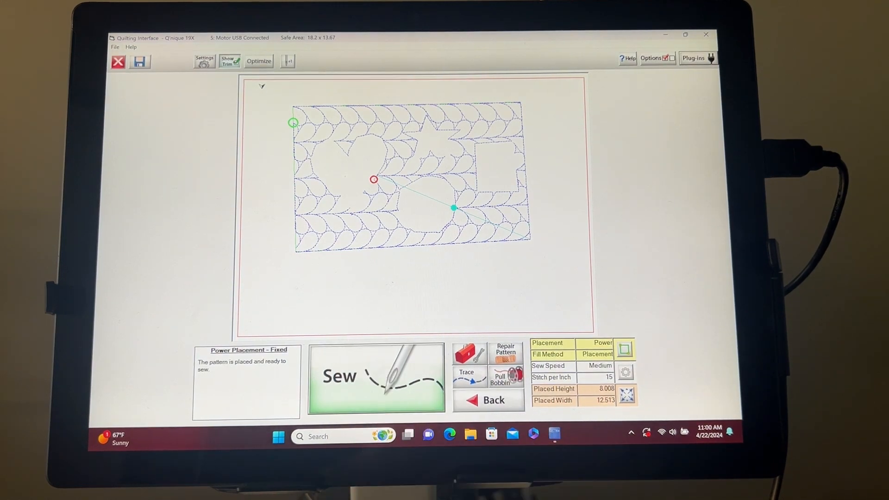
Apply the heart, star, circle and square eClipse regions and start sewing the clipped feathers.
left_click(375, 376)
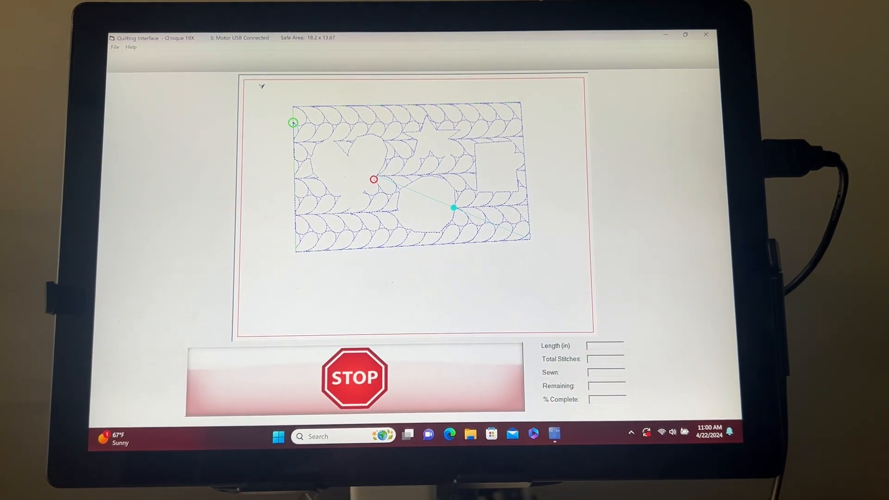
left_click(353, 377)
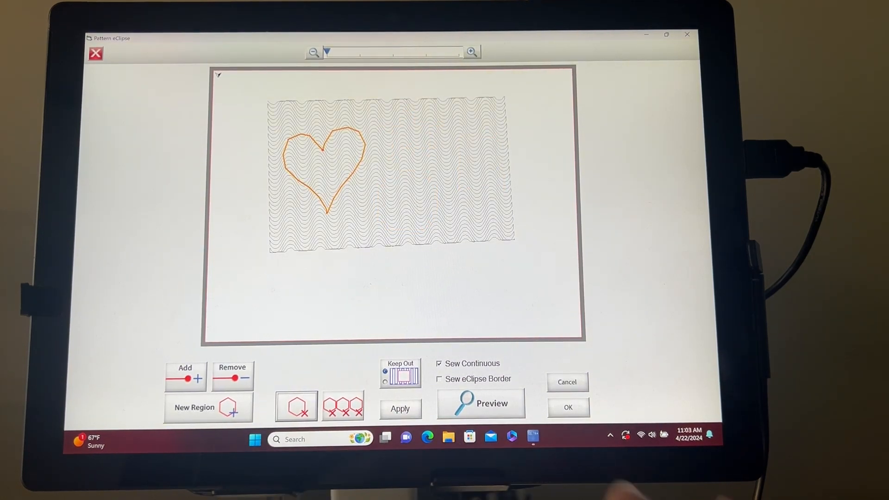
Start a new heart-shaped eClipse region on the wavy pantograph.
left_click(567, 407)
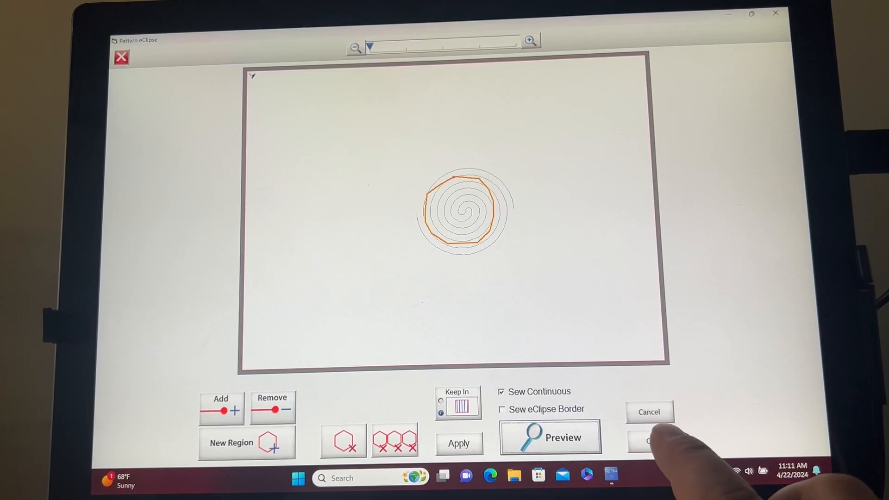
Apply the Keep In circular region so the spiral stitches only inside it.
left_click(549, 436)
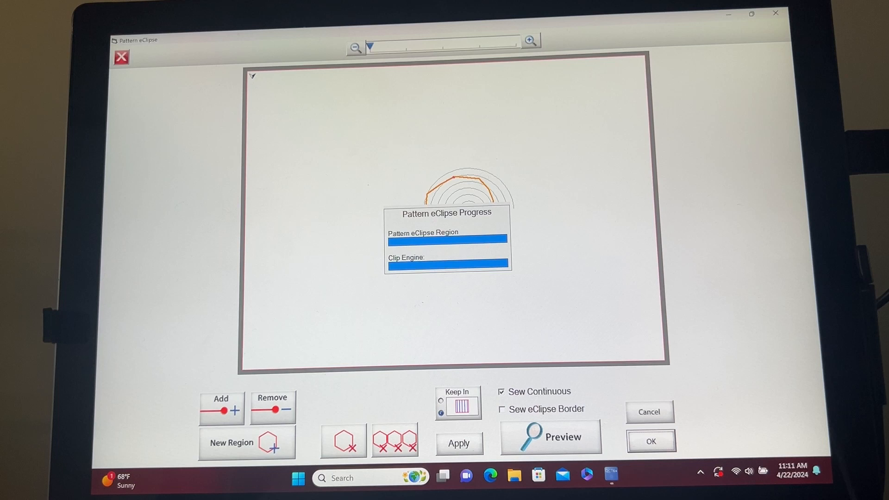